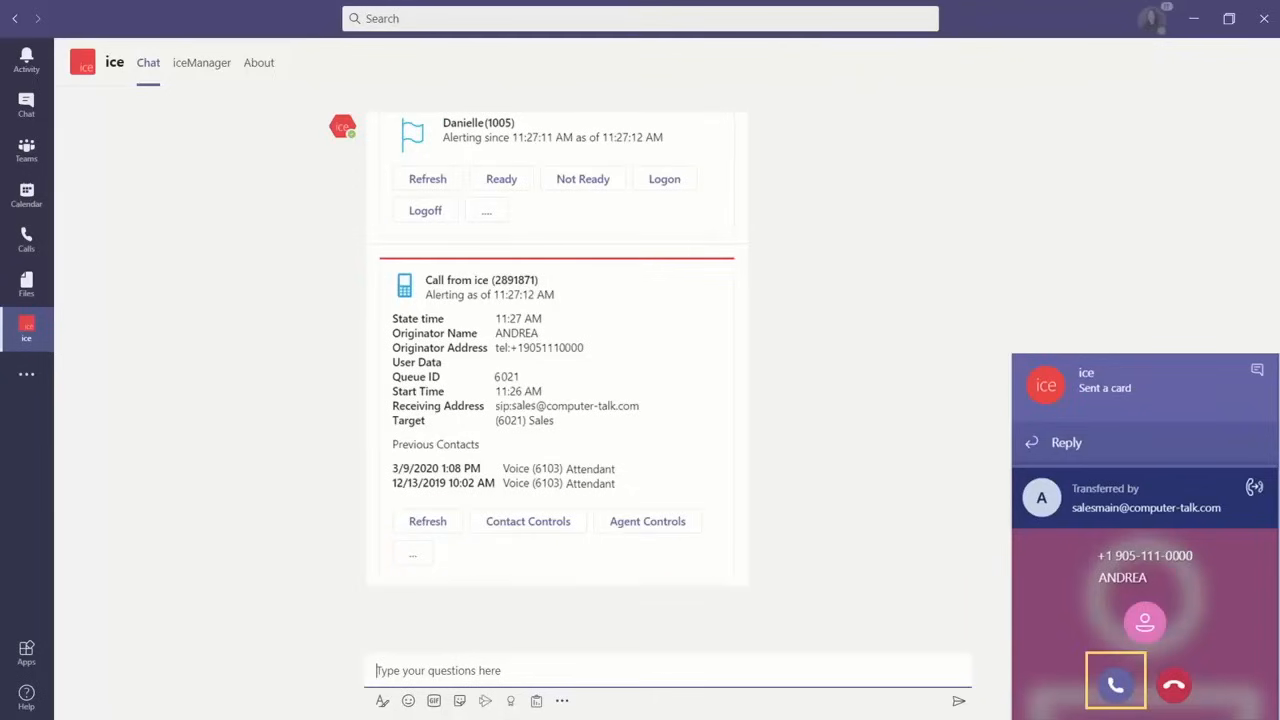
Answer the incoming Sales call from ANDREA via the ice call card
left_click(1116, 684)
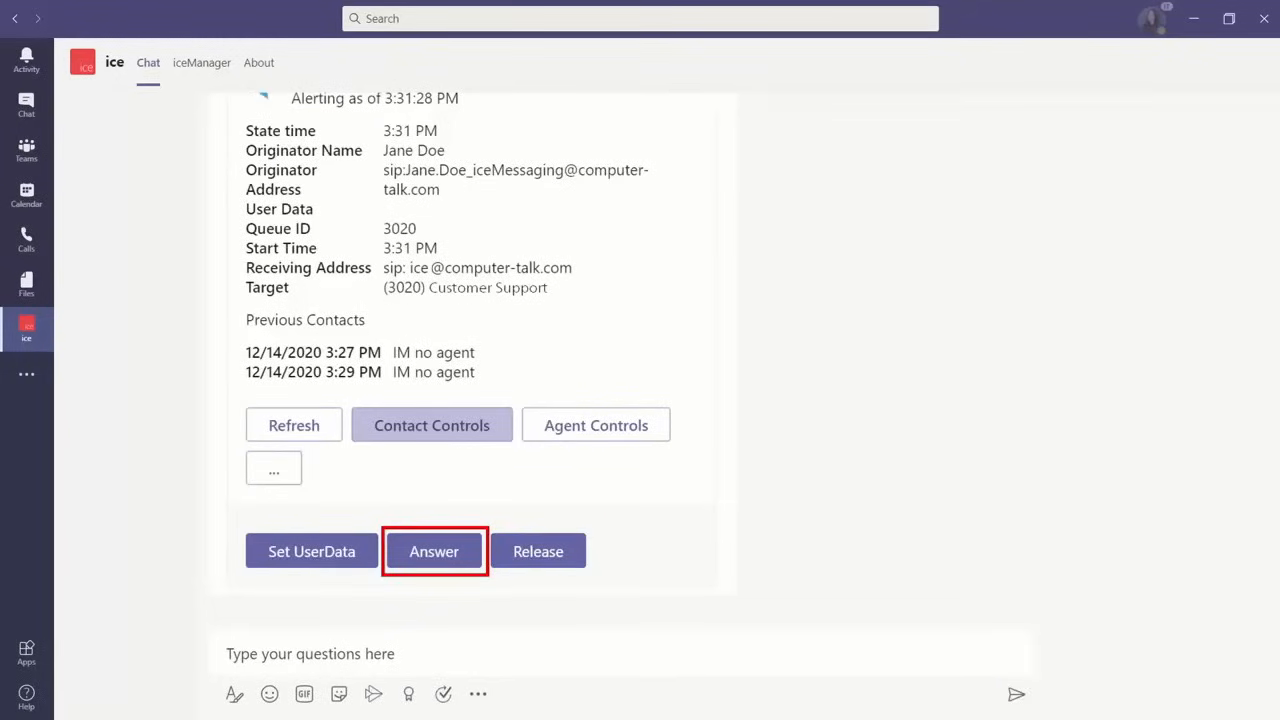
Accept Jane Doe's Customer Support IM request from the ice chat card
left_click(434, 552)
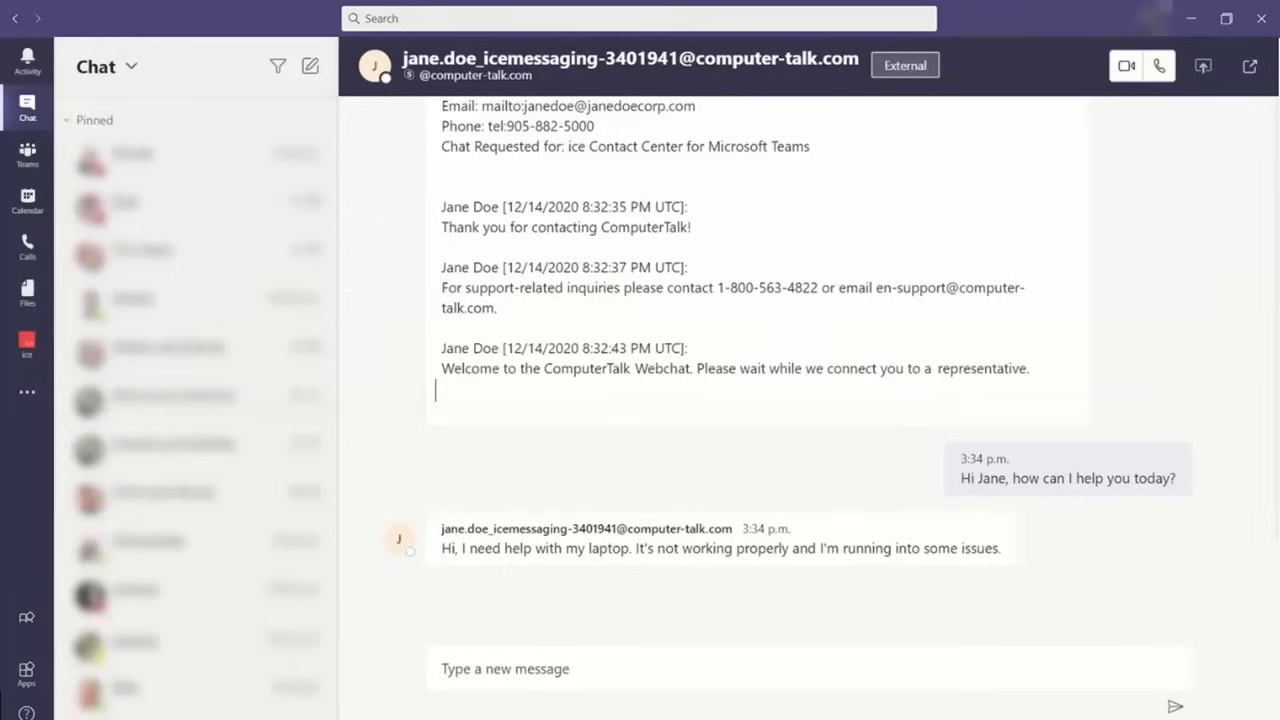
Switch to Teams to reach the Customer Support team's Weekly Reports channel
left_click(28, 152)
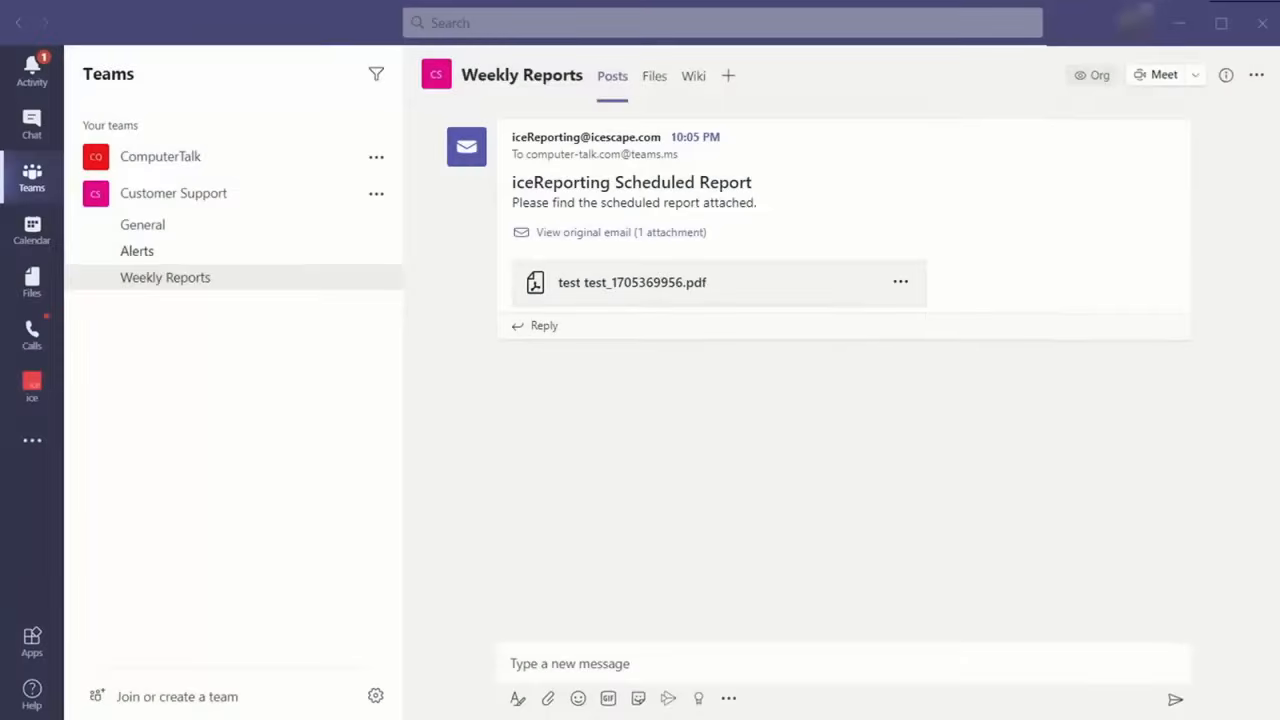